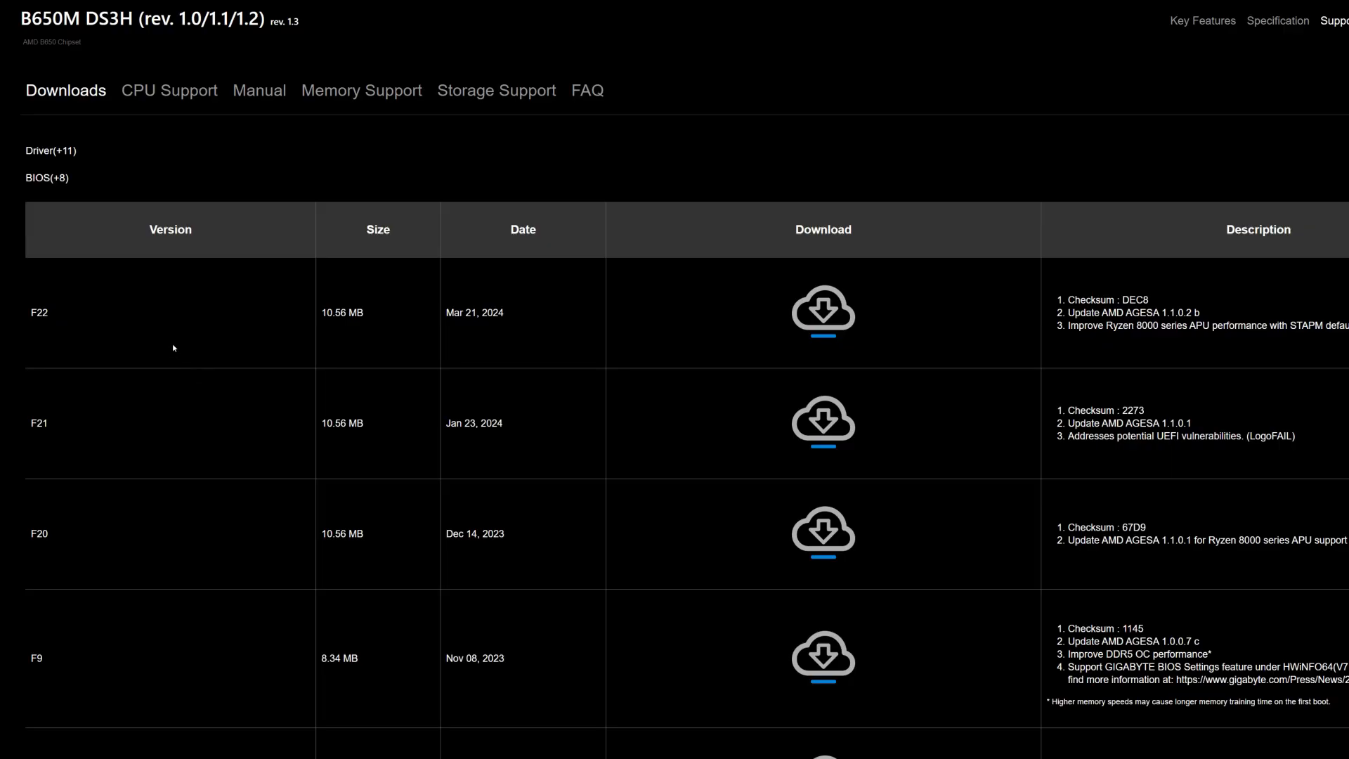
pyautogui.moveTo(168, 344)
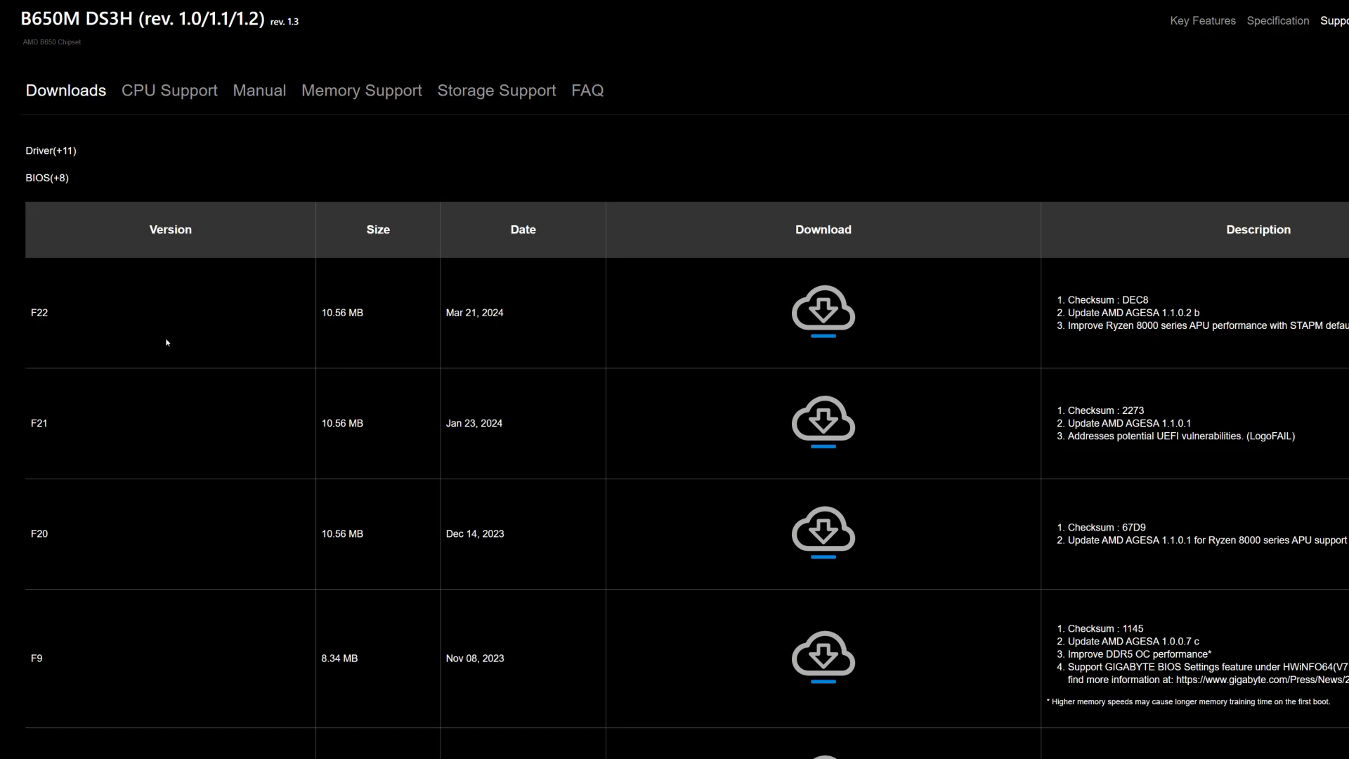
pyautogui.moveTo(109, 322)
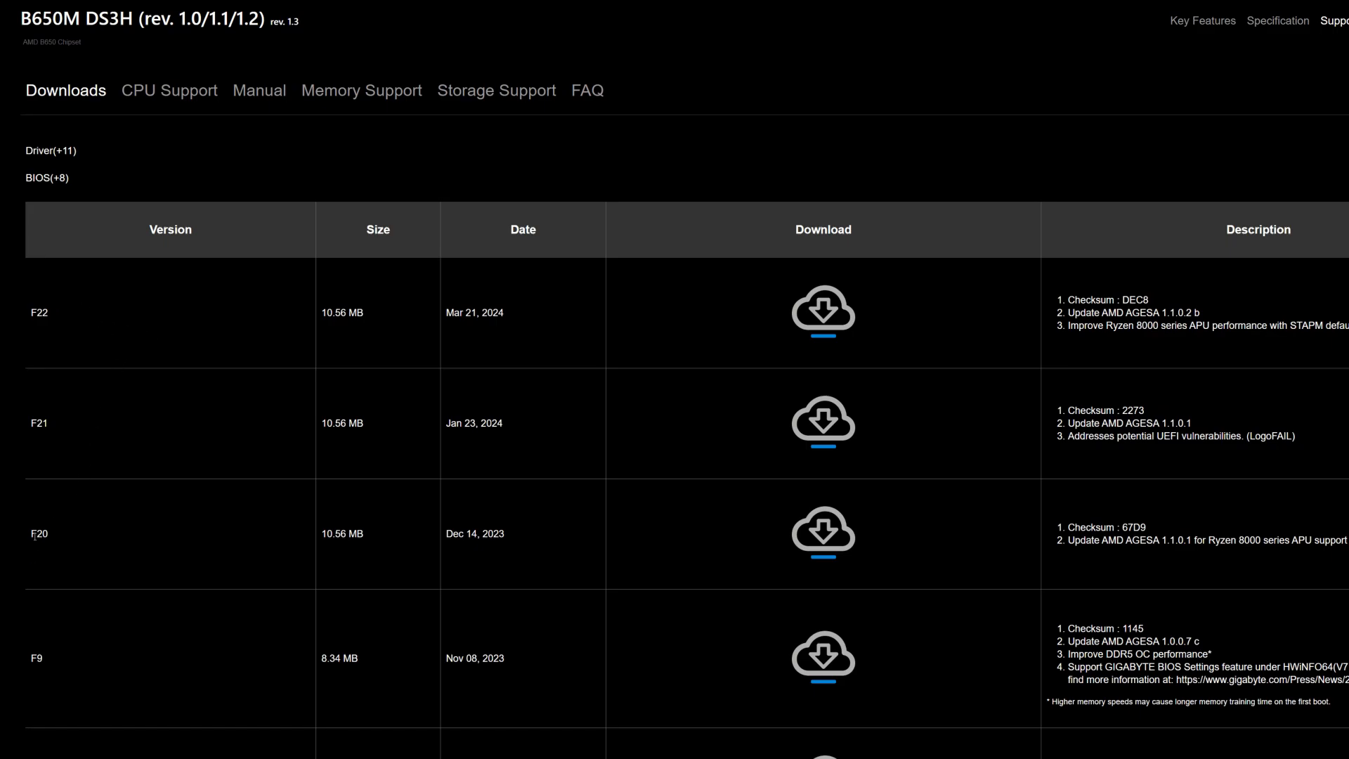
pyautogui.moveTo(42, 328)
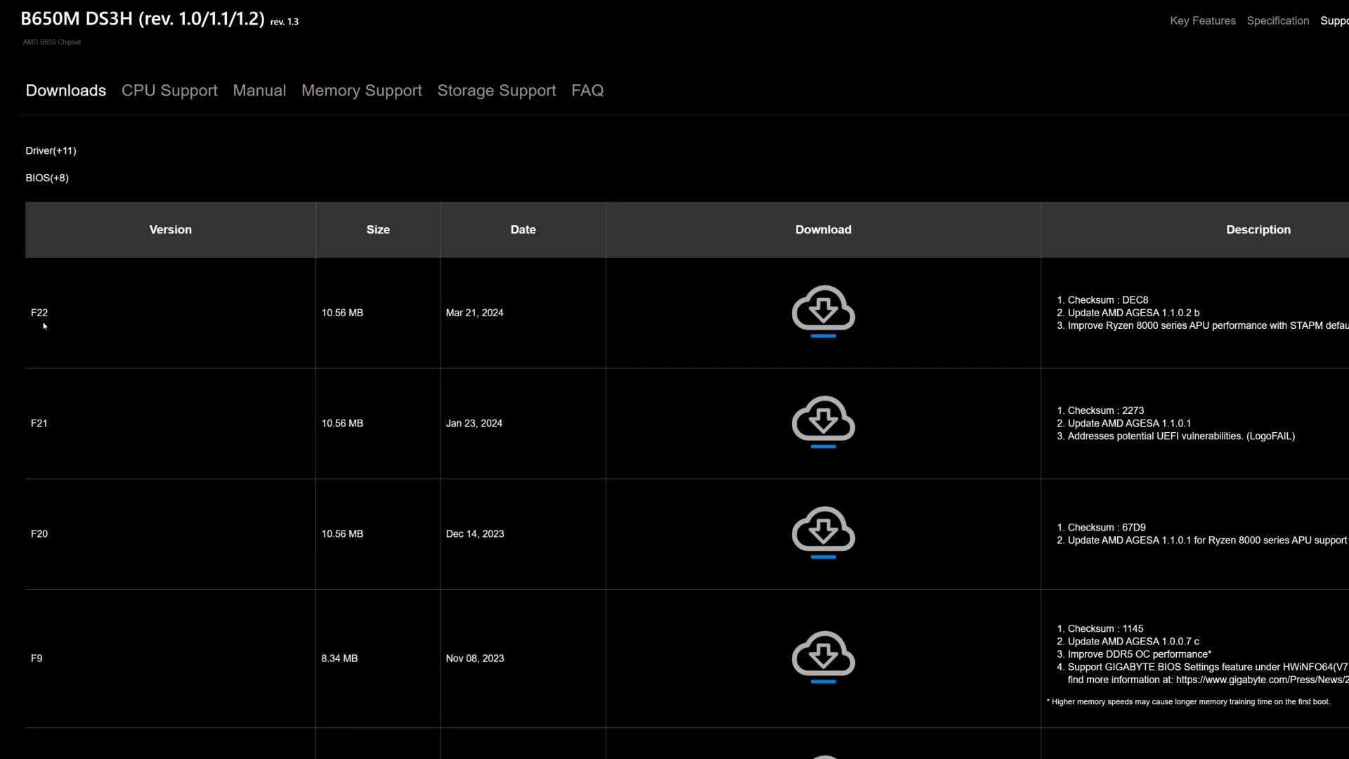
pyautogui.moveTo(56, 320)
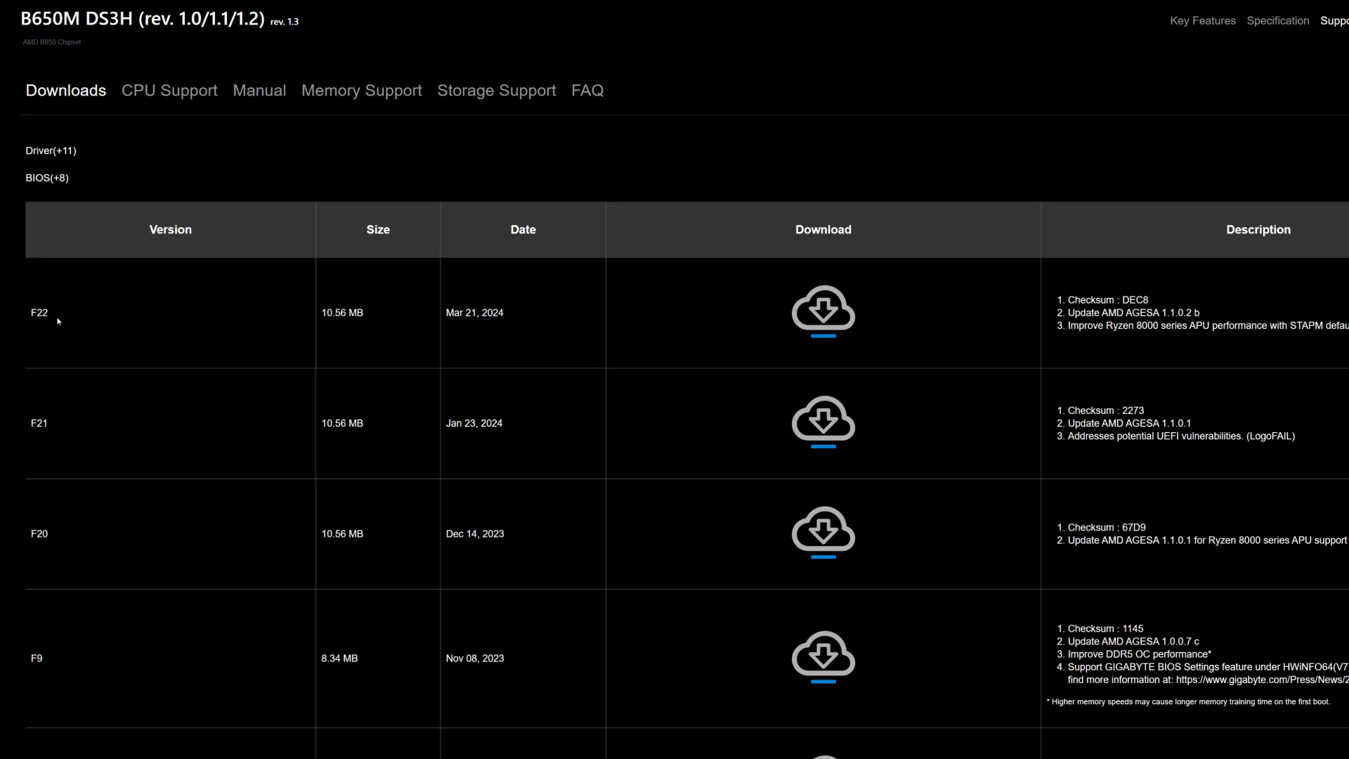
pyautogui.moveTo(70, 326)
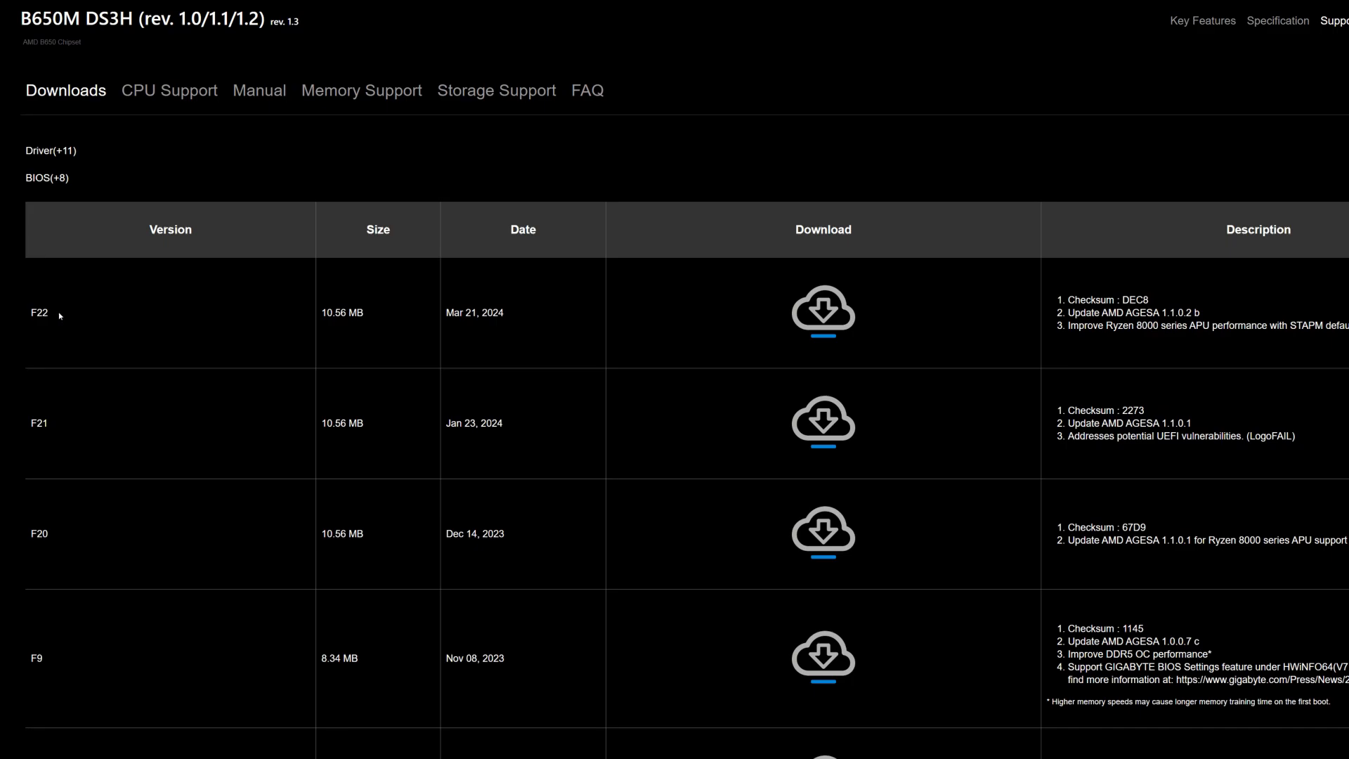
pyautogui.moveTo(96, 326)
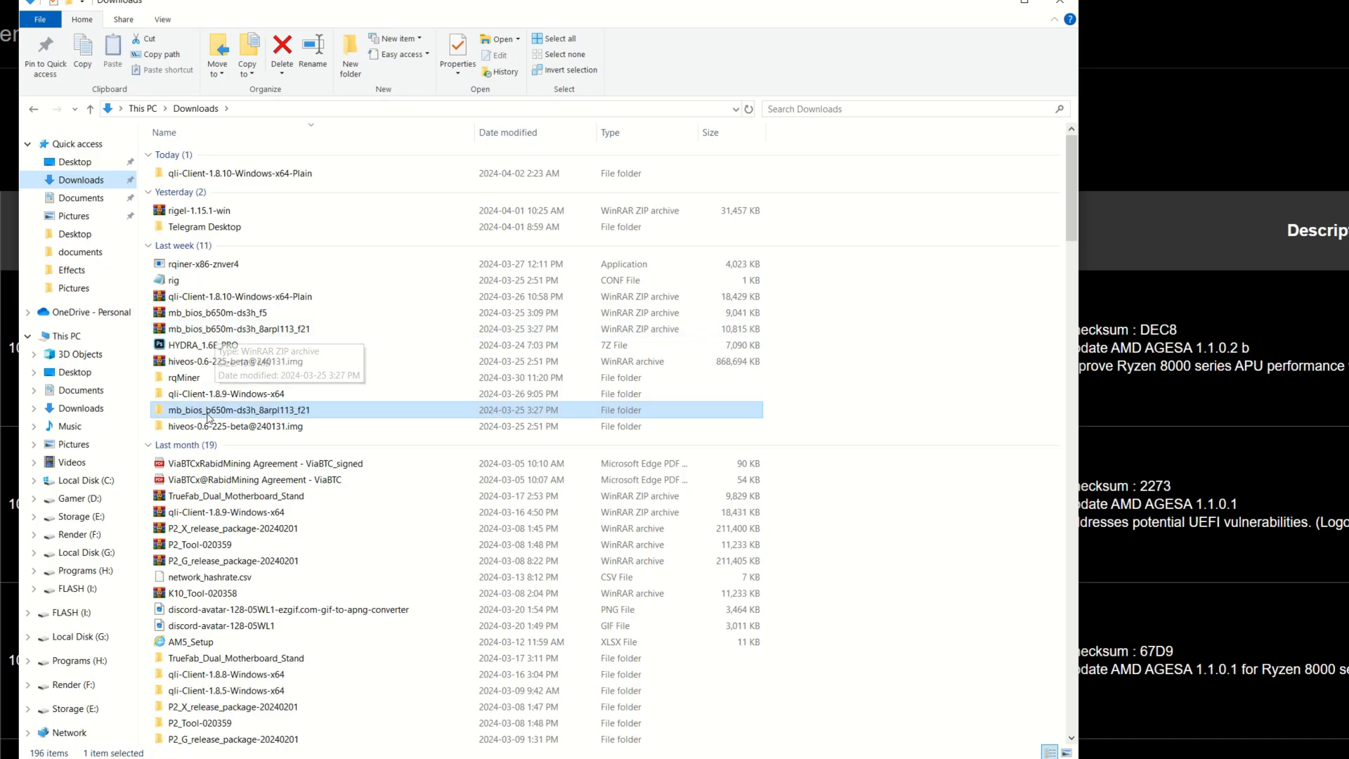
# Open the mb_bios_b650m-ds3h_8arpl113_f21 folder and select the B650MDS3H.F21 BIOS file.
pyautogui.doubleClick(238, 410)
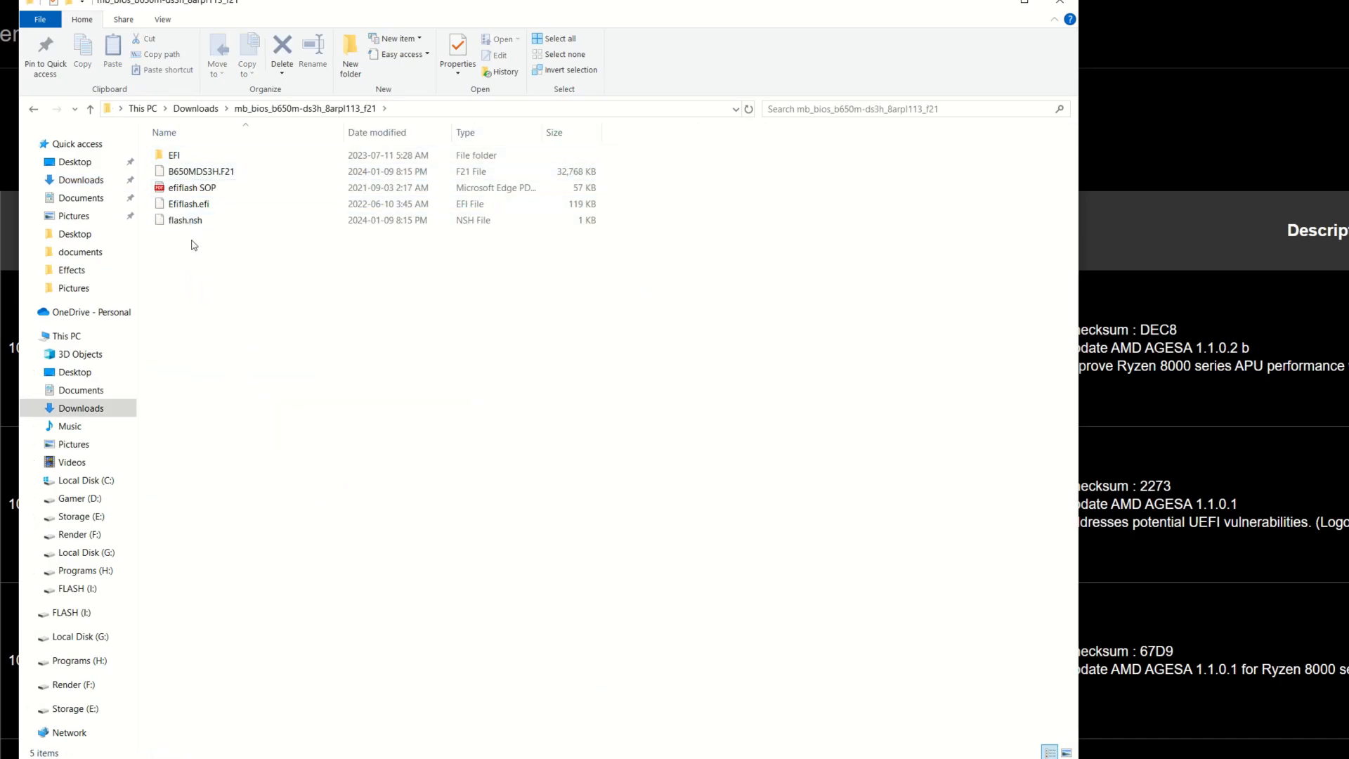
pyautogui.click(203, 171)
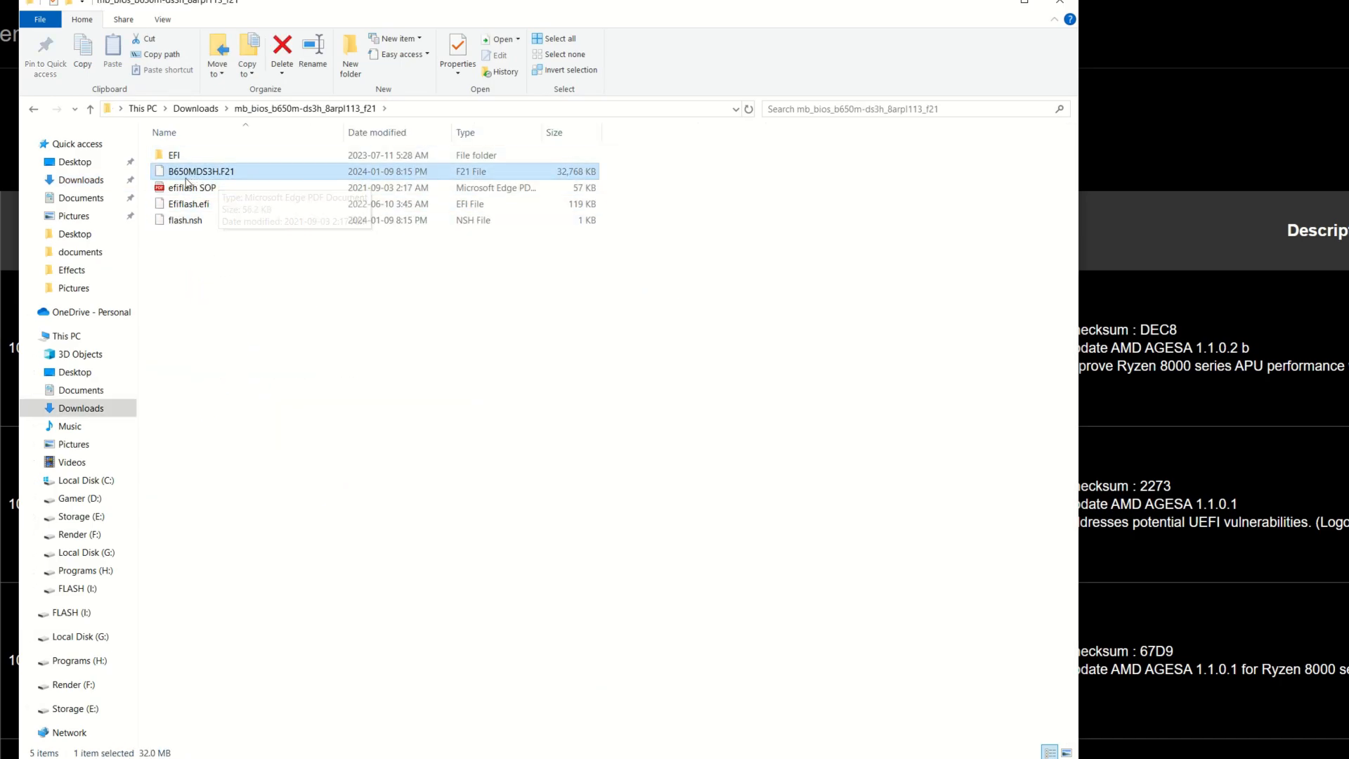
pyautogui.moveTo(198, 172)
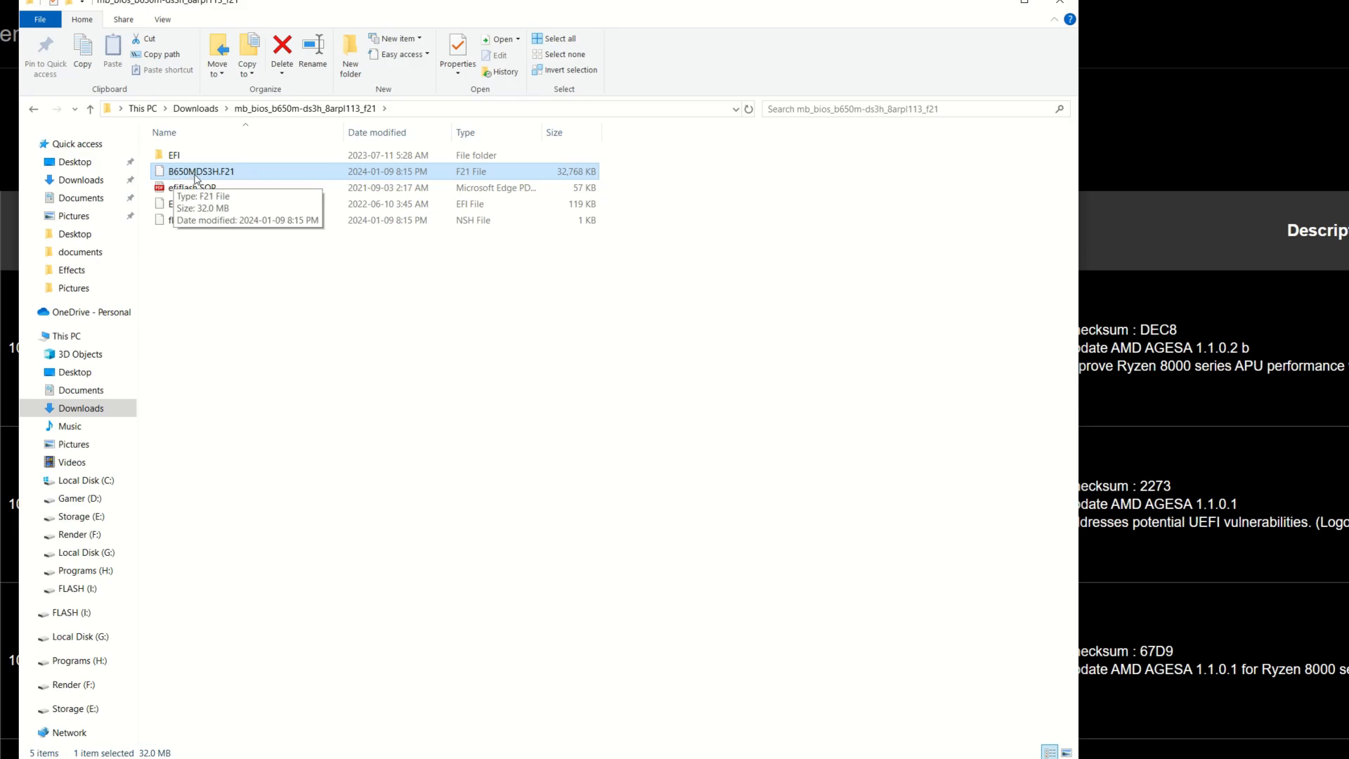
pyautogui.moveTo(225, 177)
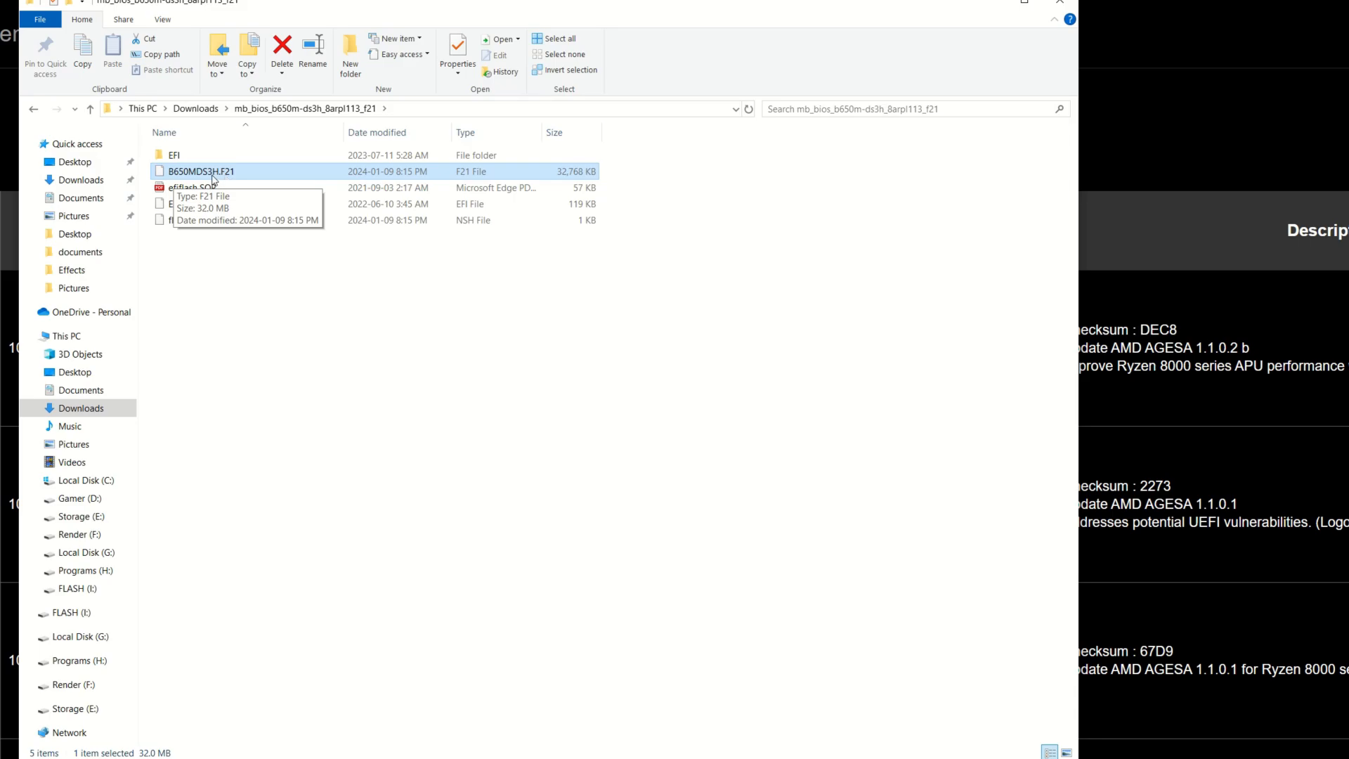
pyautogui.moveTo(211, 180)
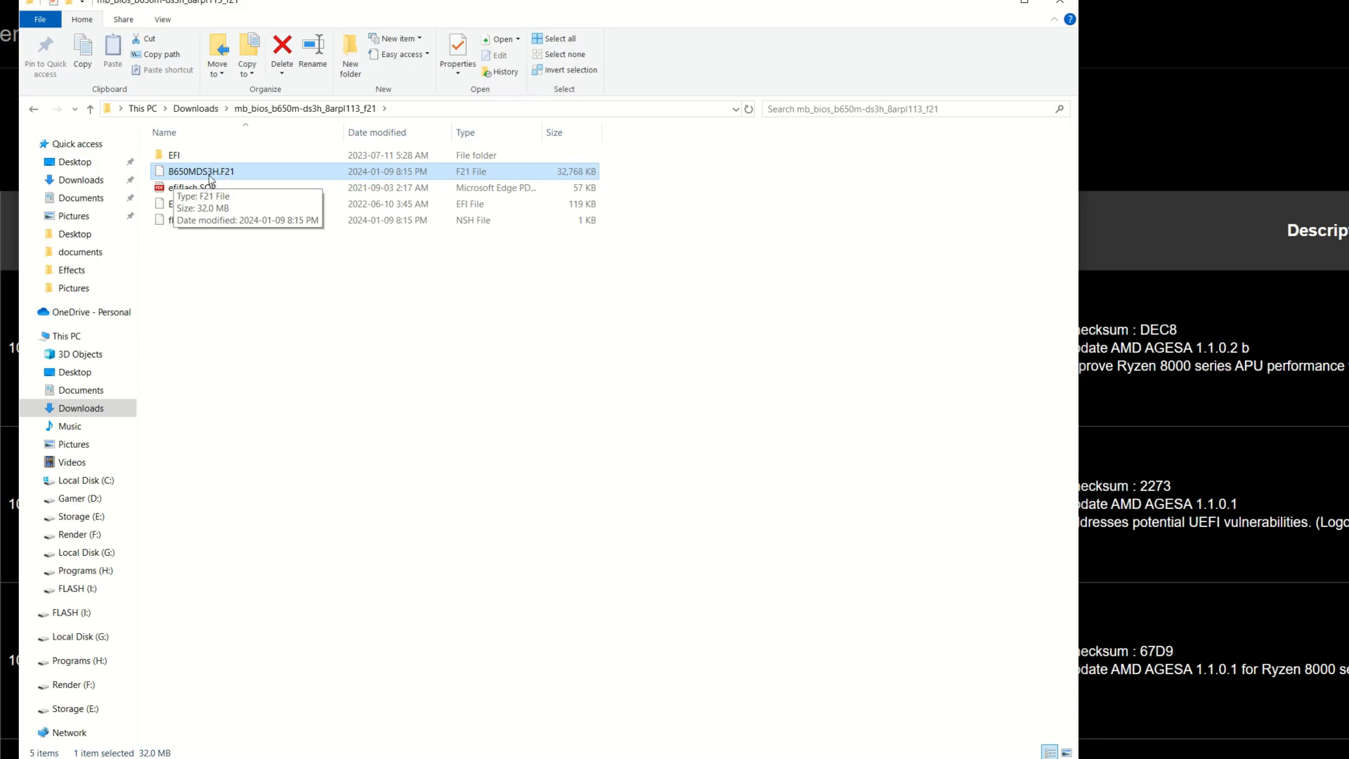
pyautogui.moveTo(210, 181)
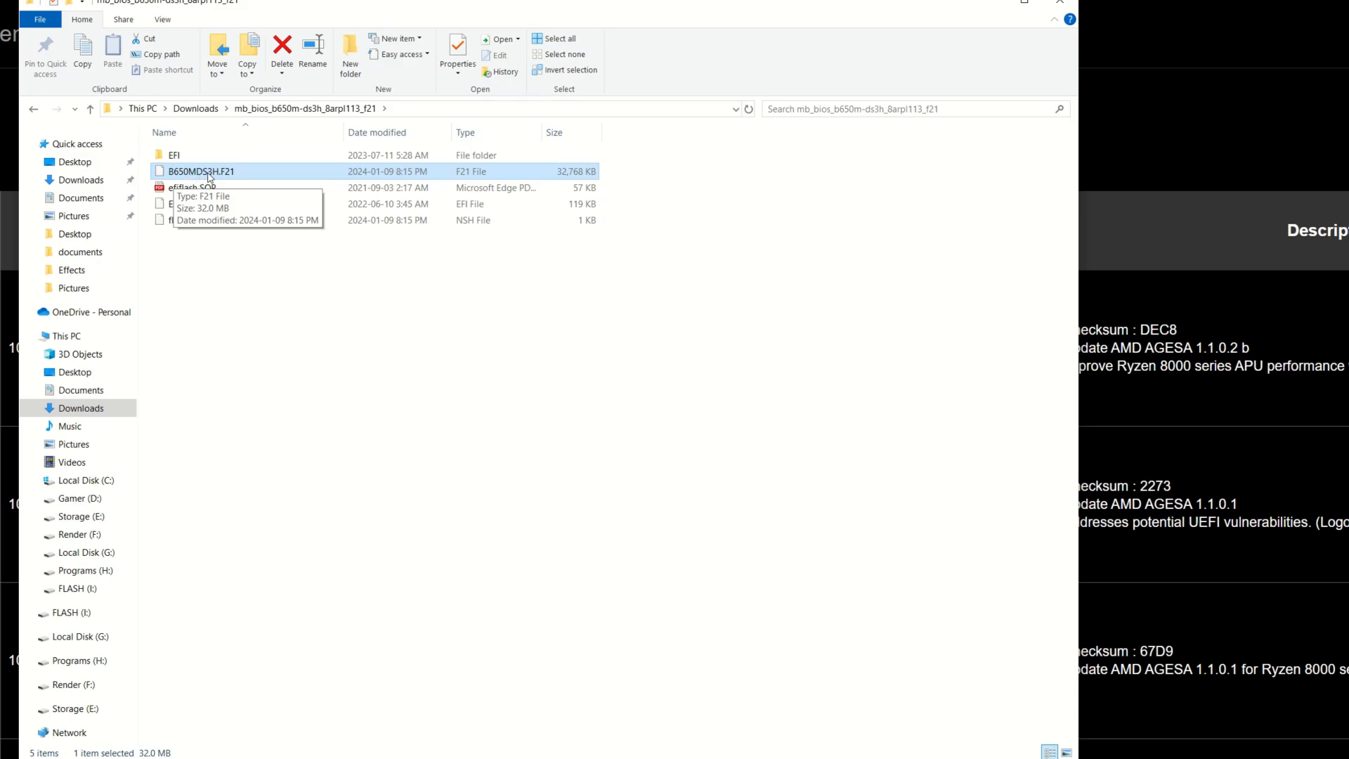
pyautogui.moveTo(214, 181)
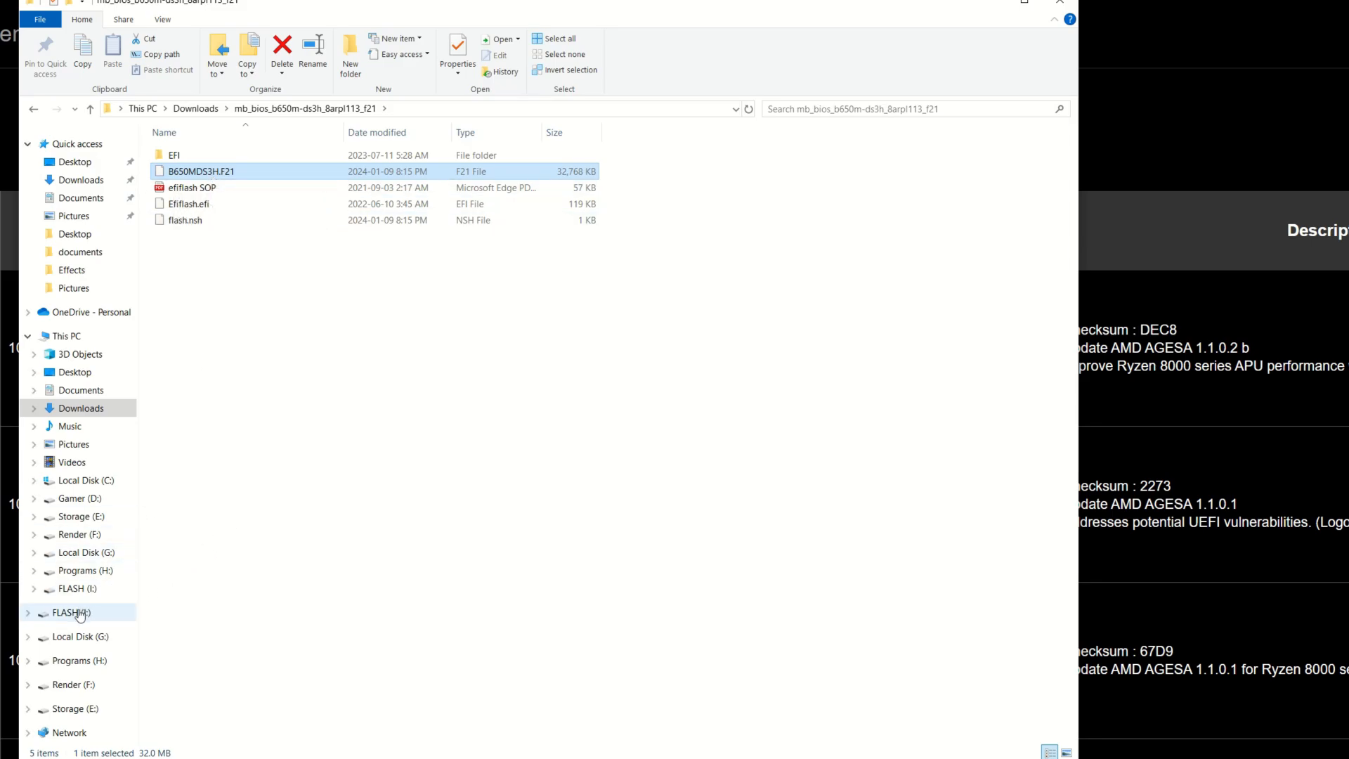
# Browse the FLASH (I:) drive and select its 32,768 KB GIGABYTE.BIN file.
pyautogui.click(69, 612)
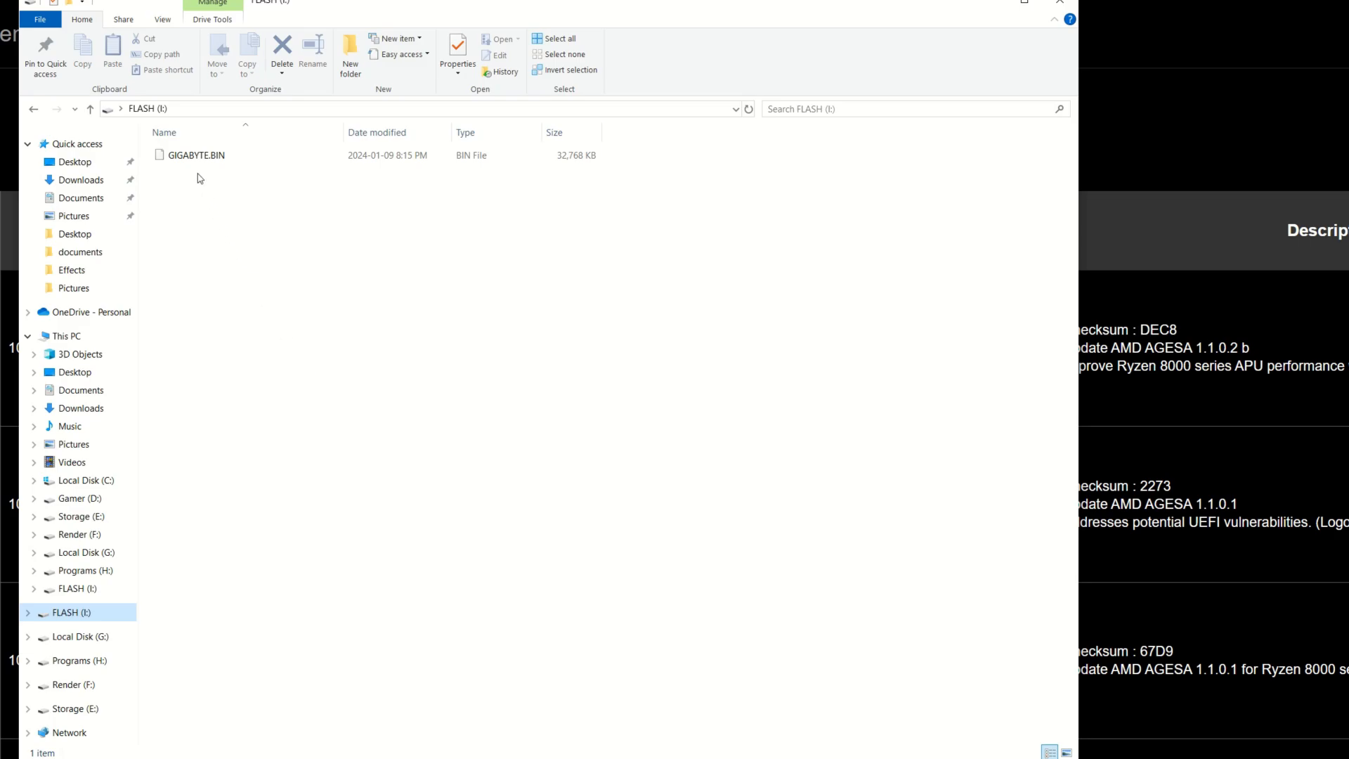
pyautogui.click(194, 155)
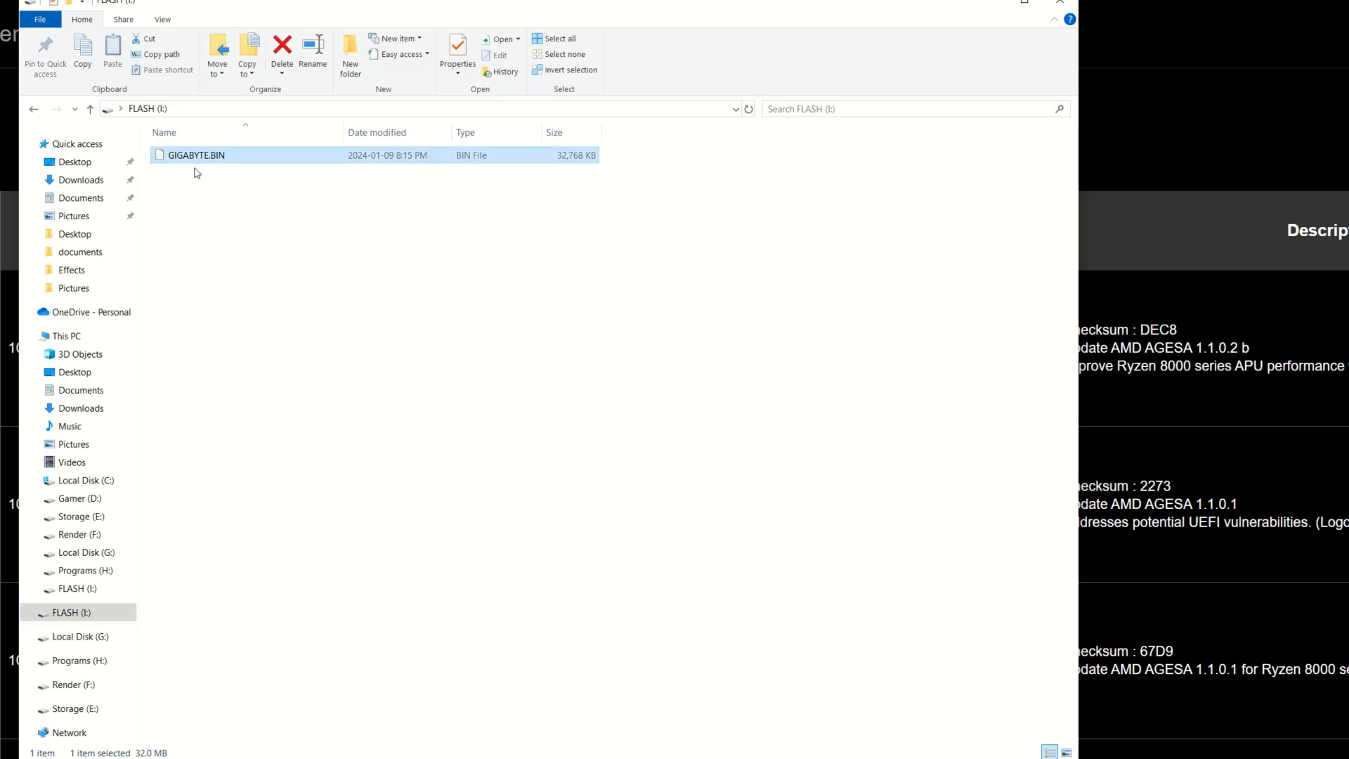
pyautogui.moveTo(193, 164)
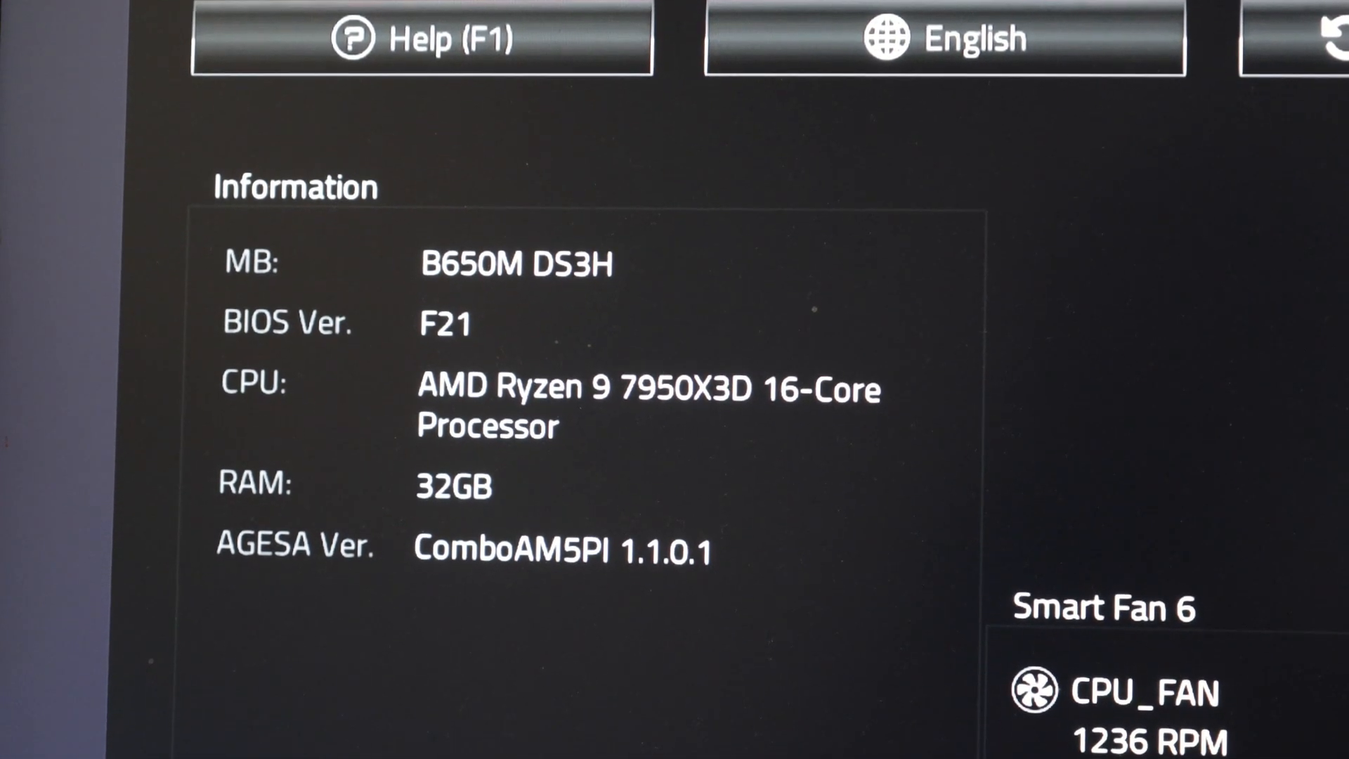
# Open SMU Common Options under the BIOS Settings tab to show the ECO Mode setting.
pyautogui.click(1004, 35)
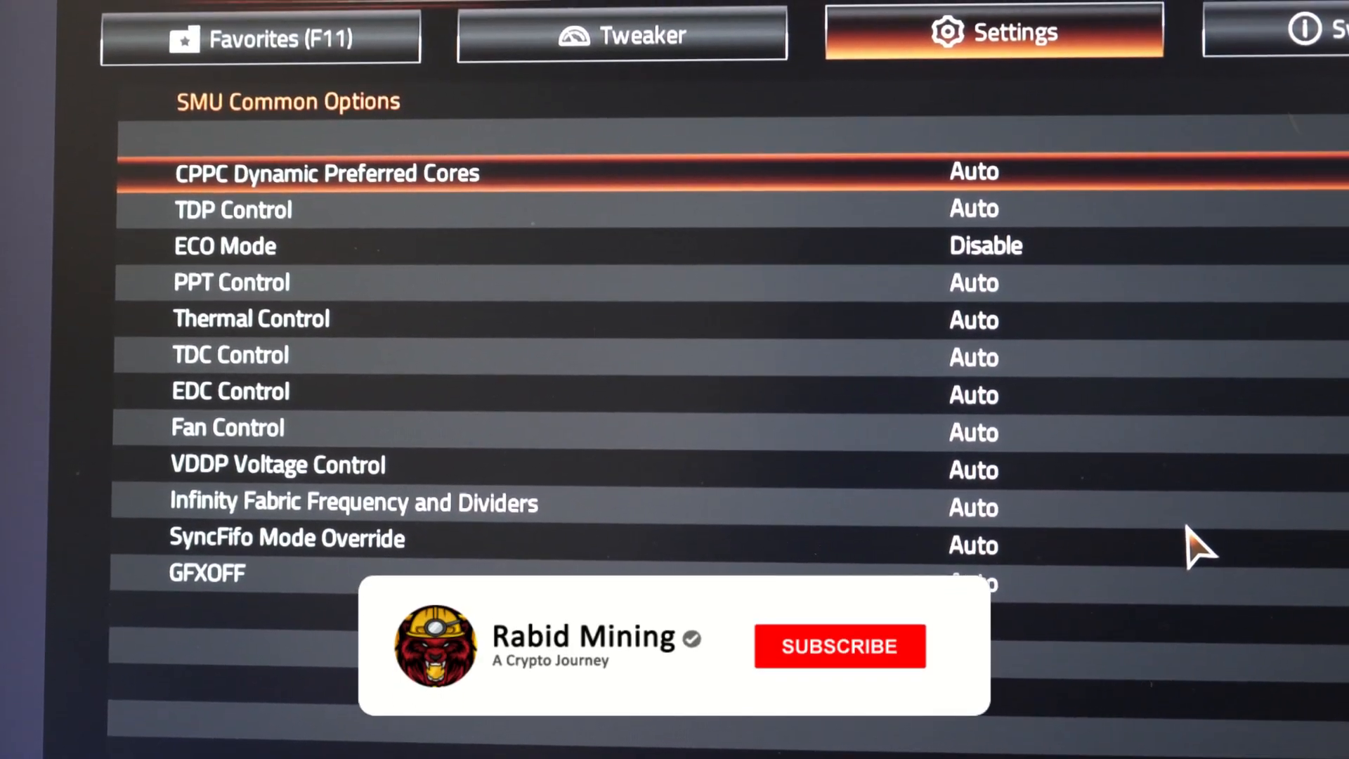
pyautogui.click(839, 646)
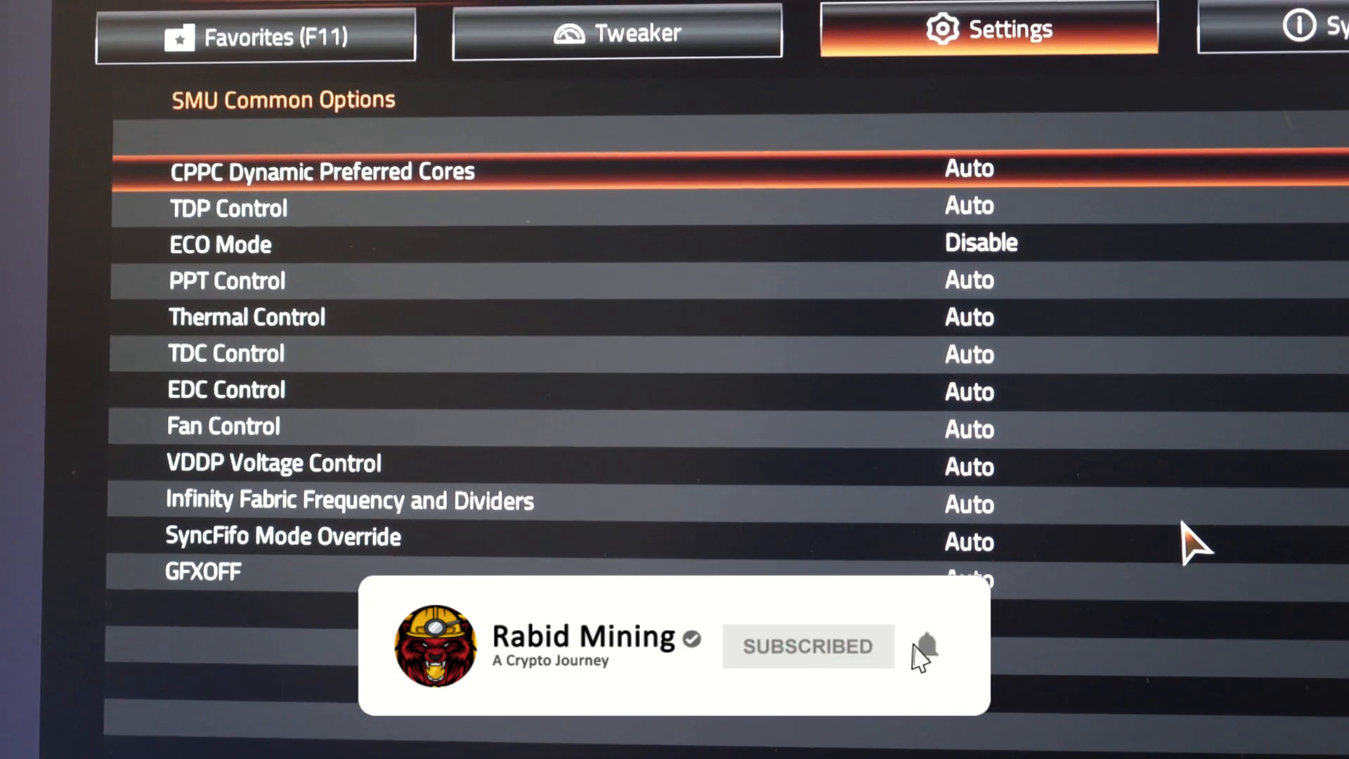